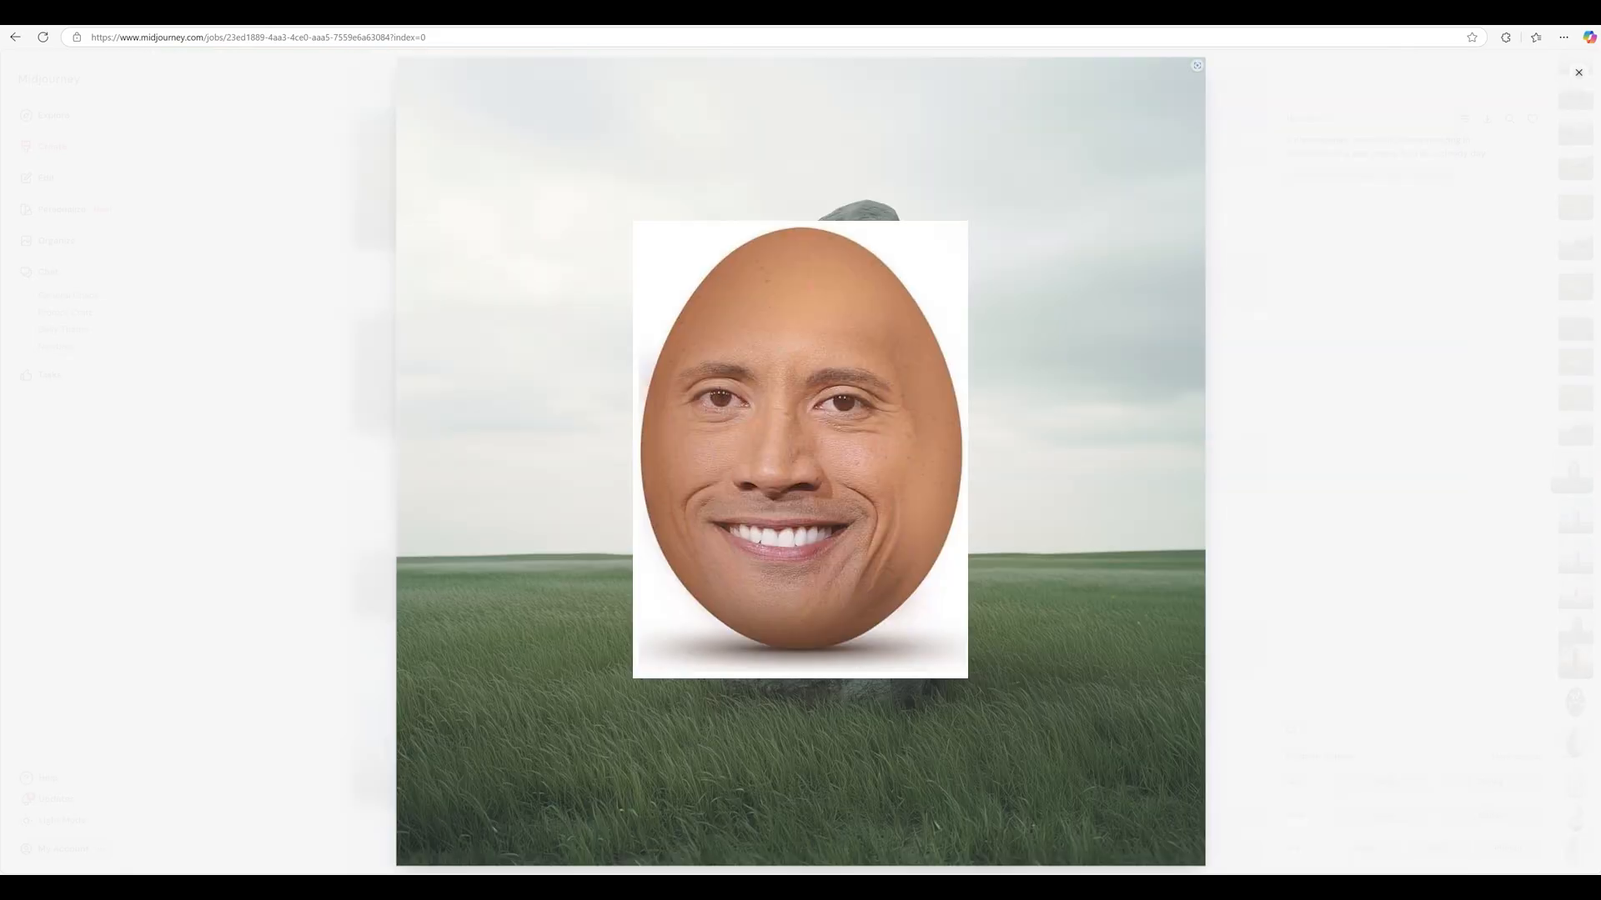
Show the upscaled Midjourney job for the monolithic stone in a grassy field
{"action": "left_click", "coordinate": [1196, 65]}
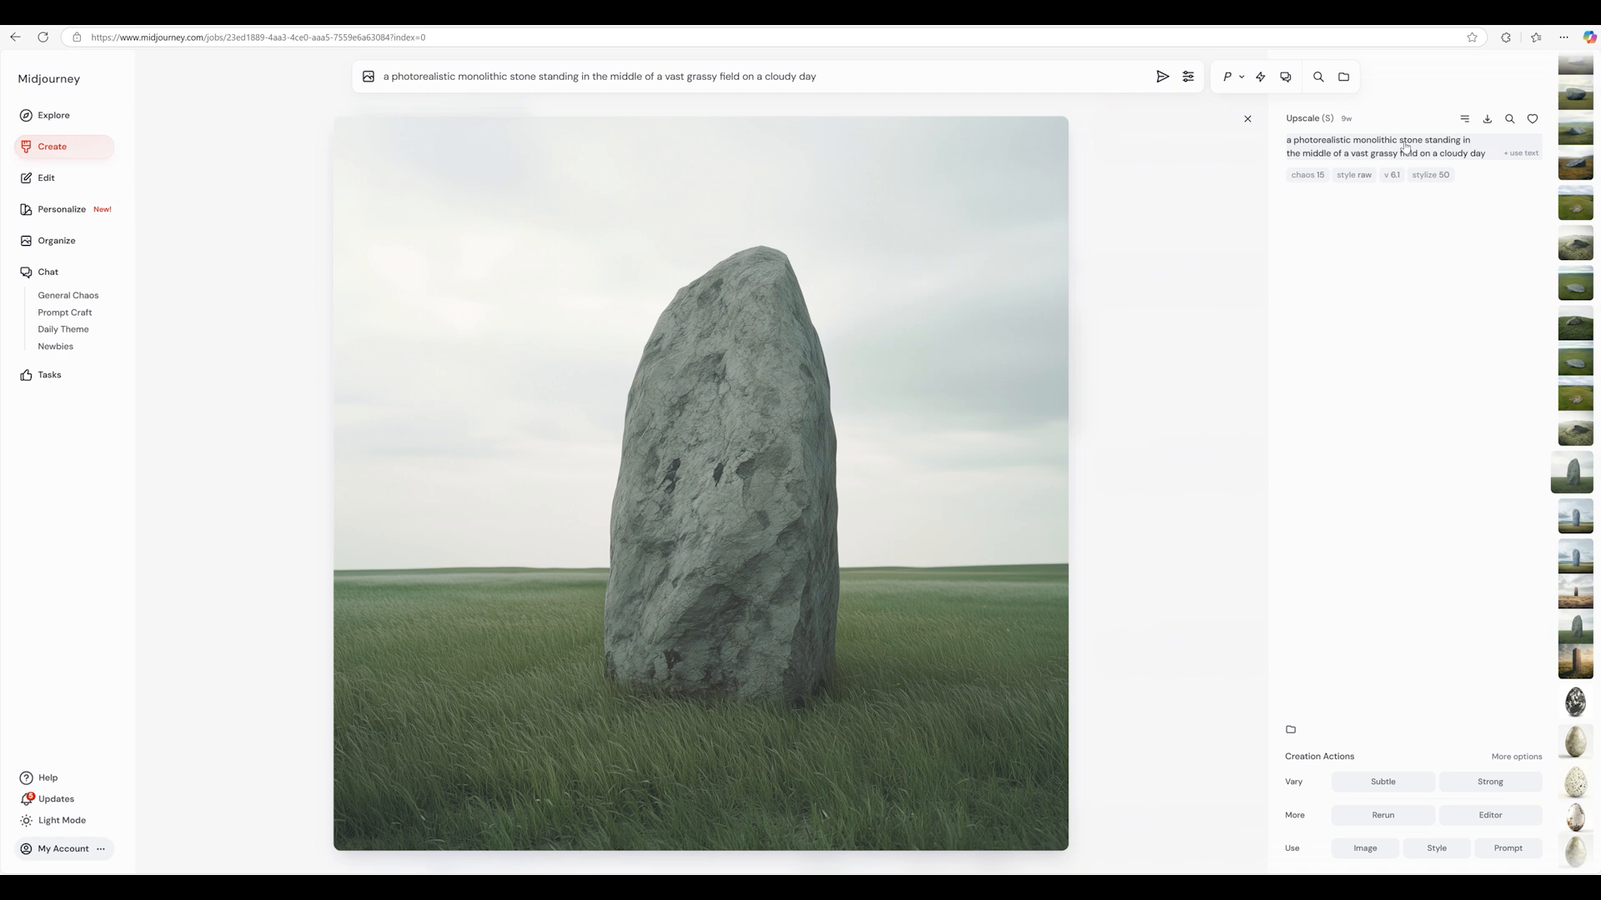
{"action": "mouse_move", "coordinate": [1429, 175]}
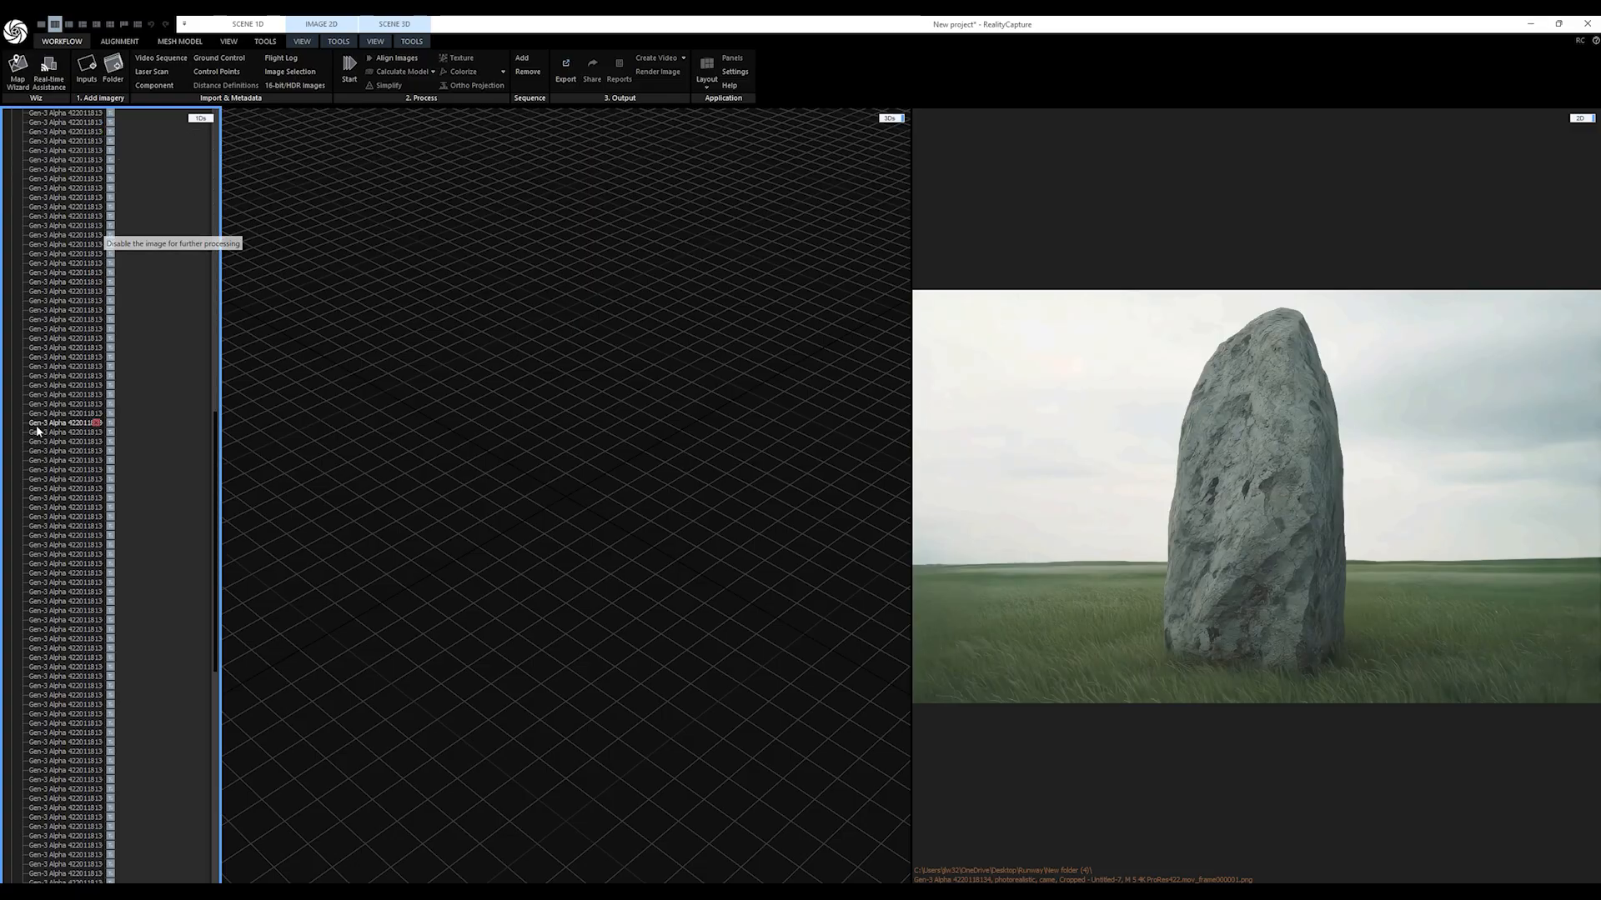
Preview two of the 242 imported stone frames before alignment
{"action": "left_click", "coordinate": [65, 485]}
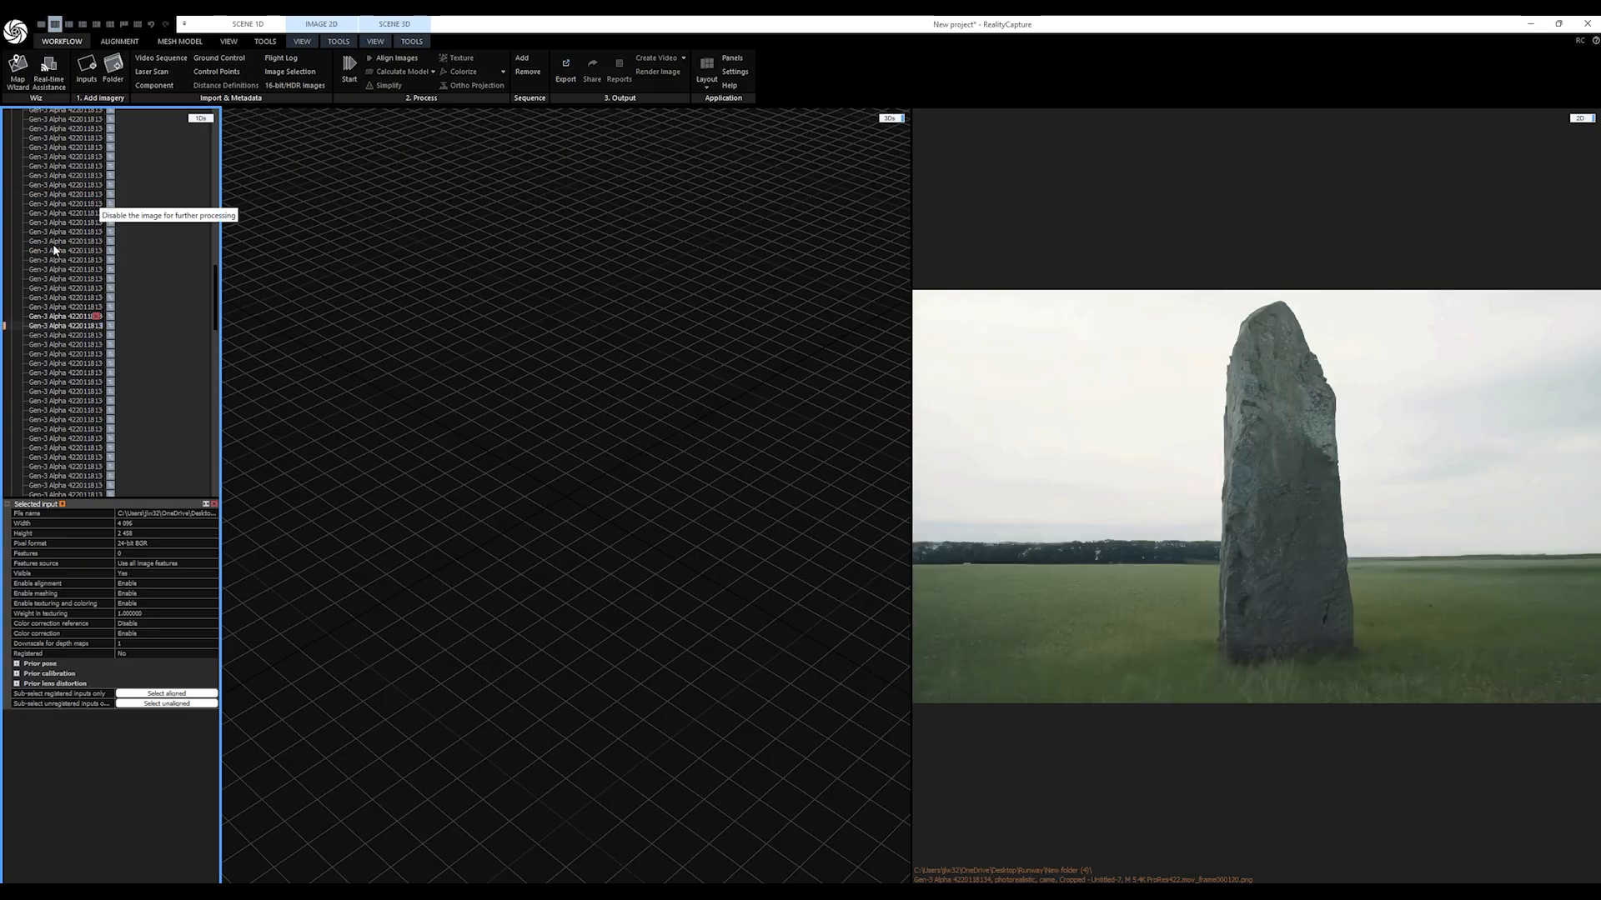
{"action": "left_click", "coordinate": [397, 56]}
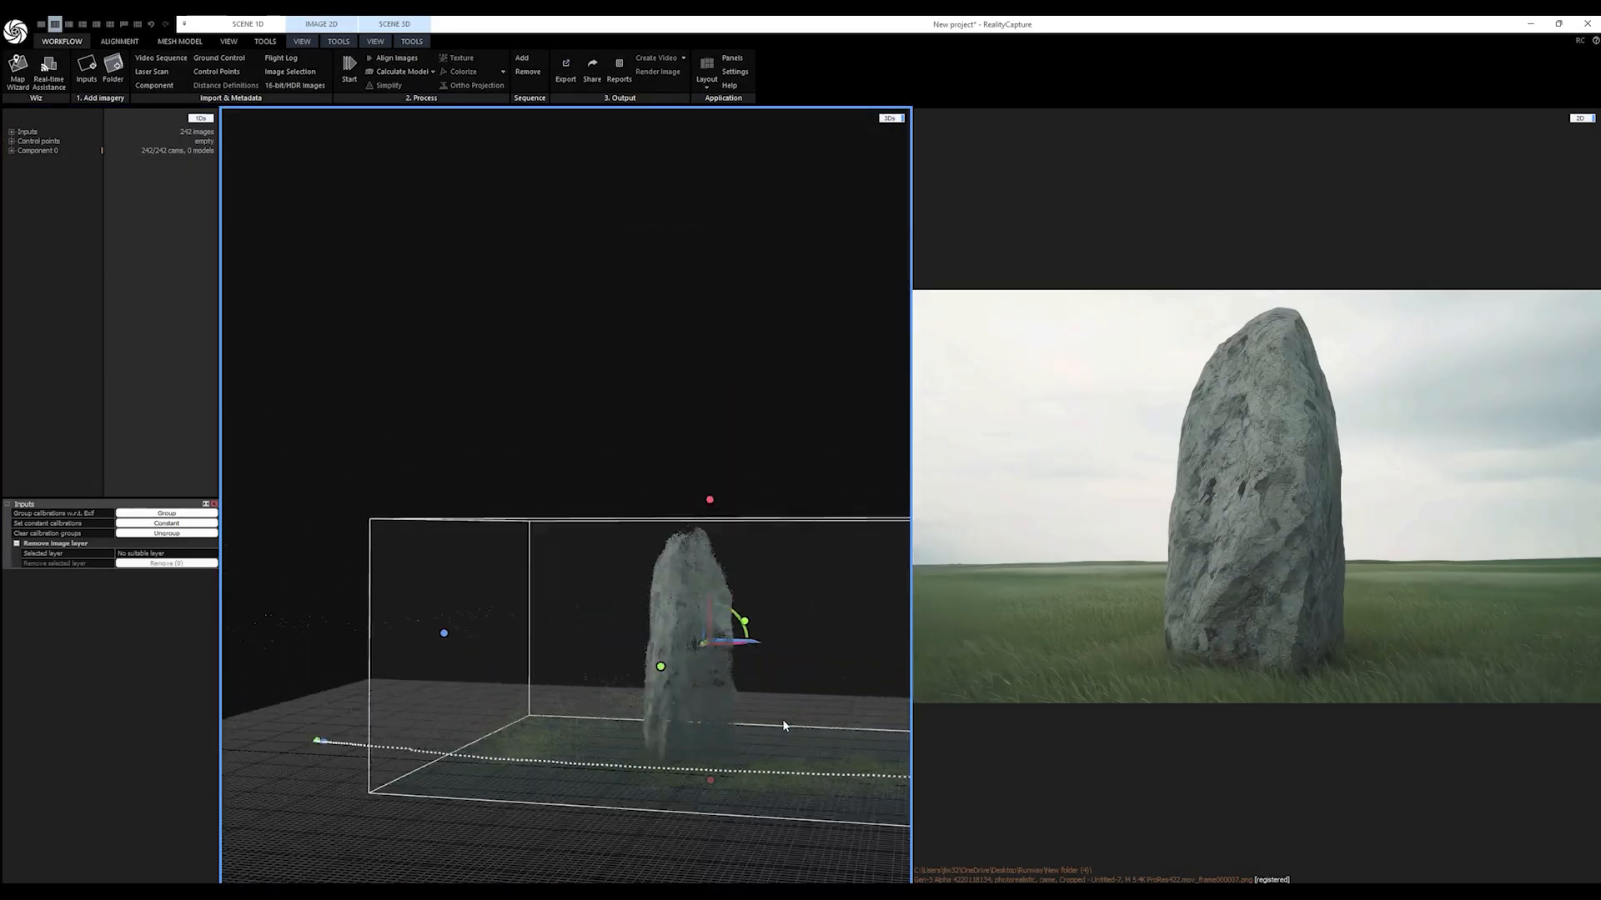
Start a High quality mesh reconstruction of the aligned stone component
{"action": "left_click", "coordinate": [404, 72]}
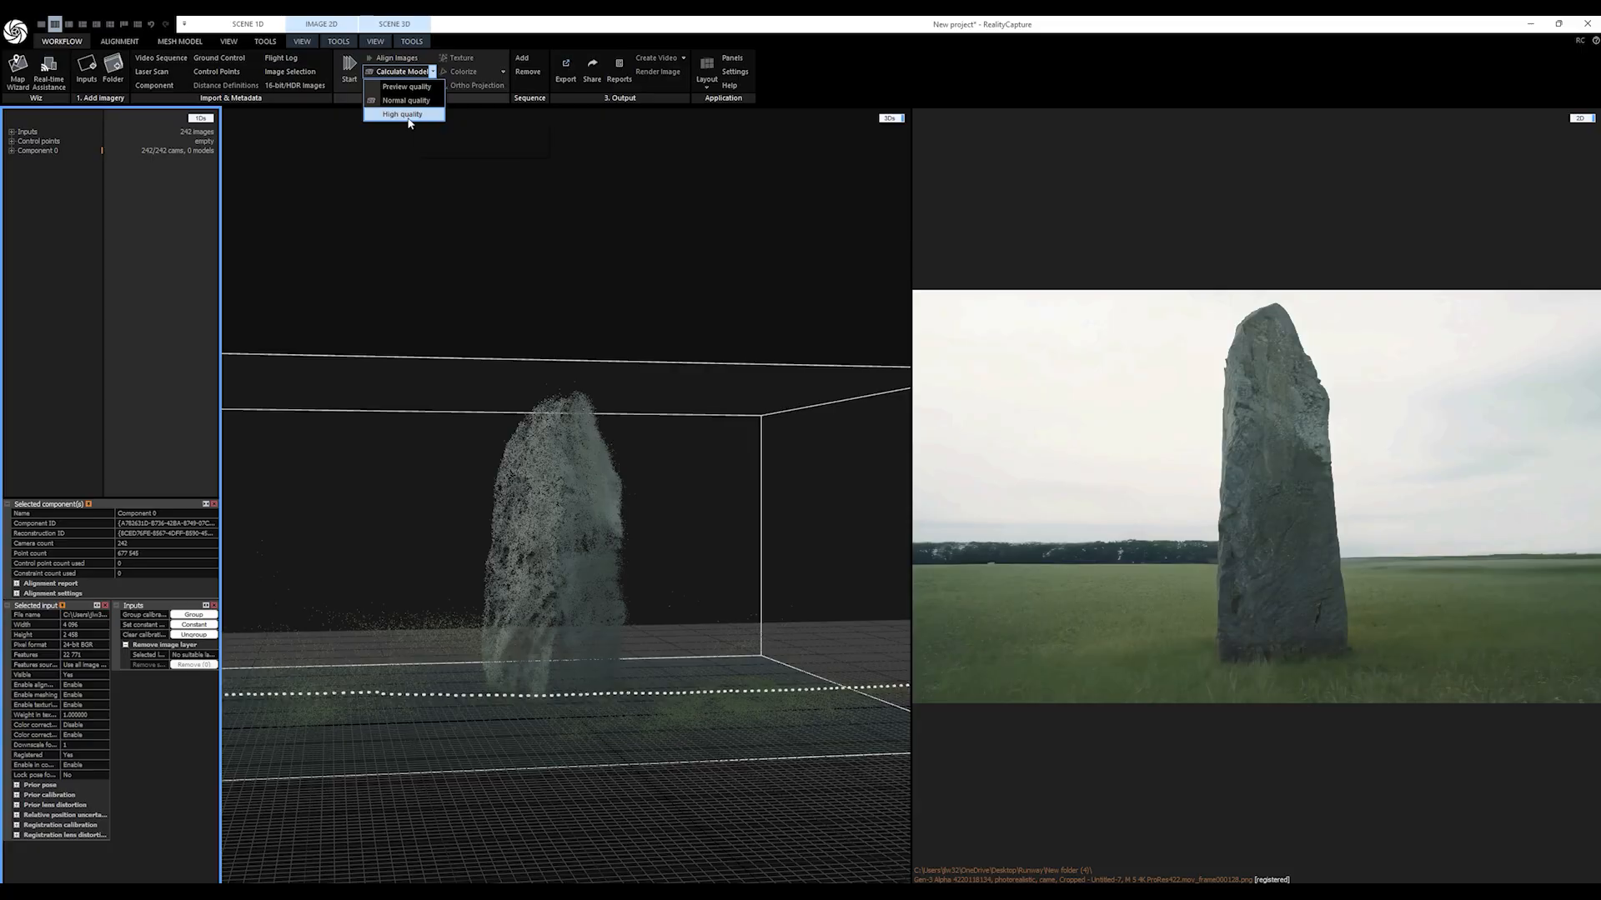
{"action": "left_click", "coordinate": [403, 113]}
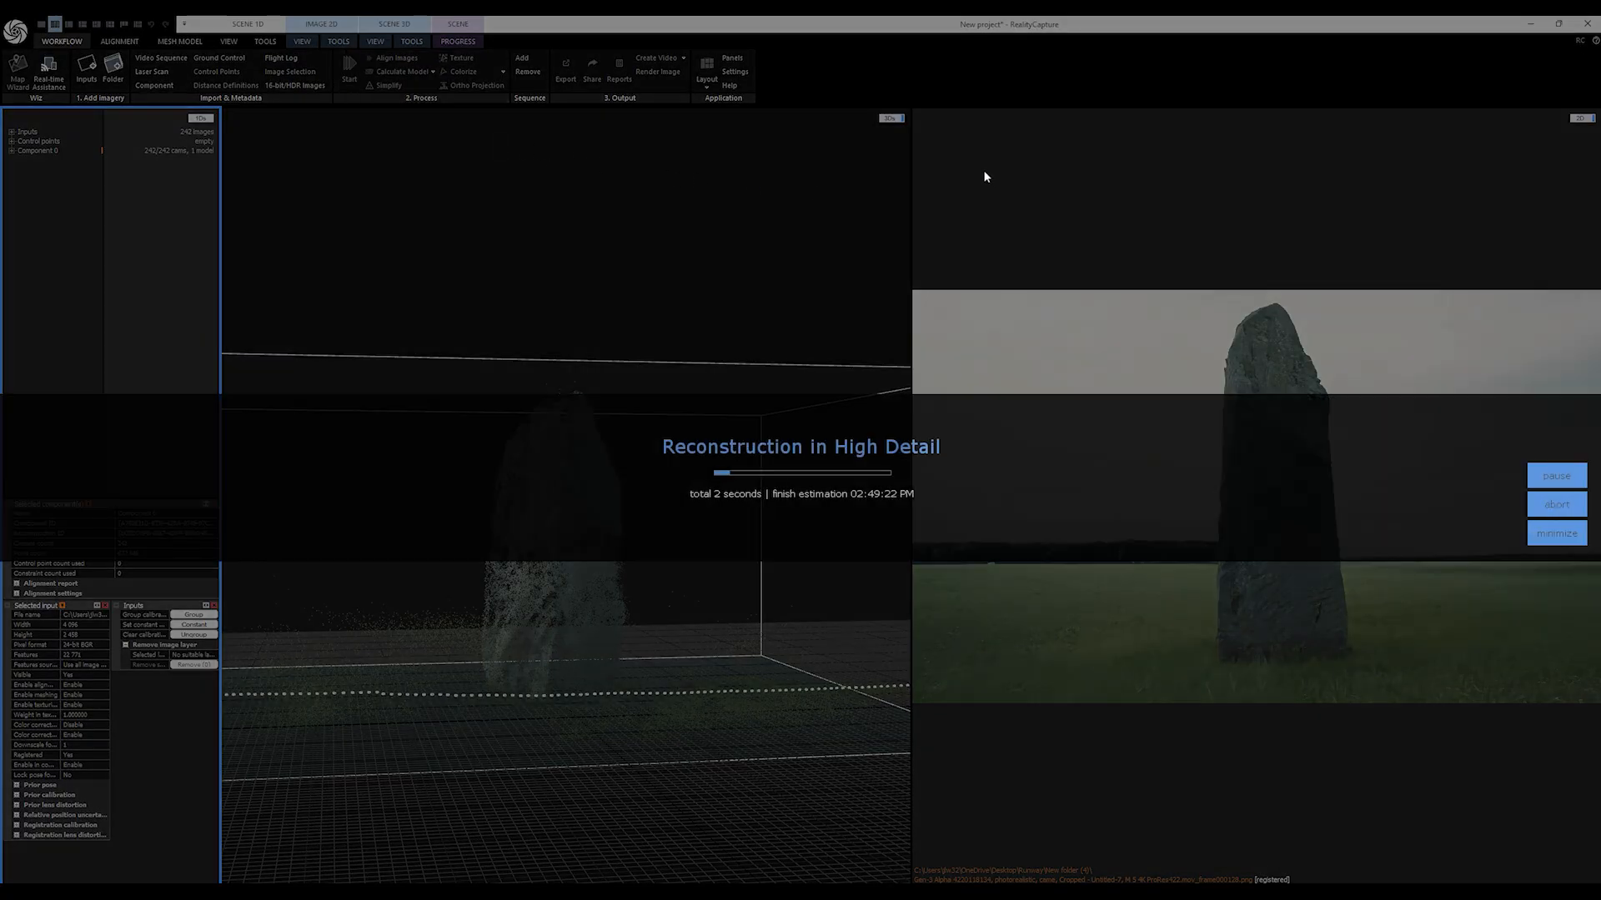
{"action": "mouse_move", "coordinate": [979, 170]}
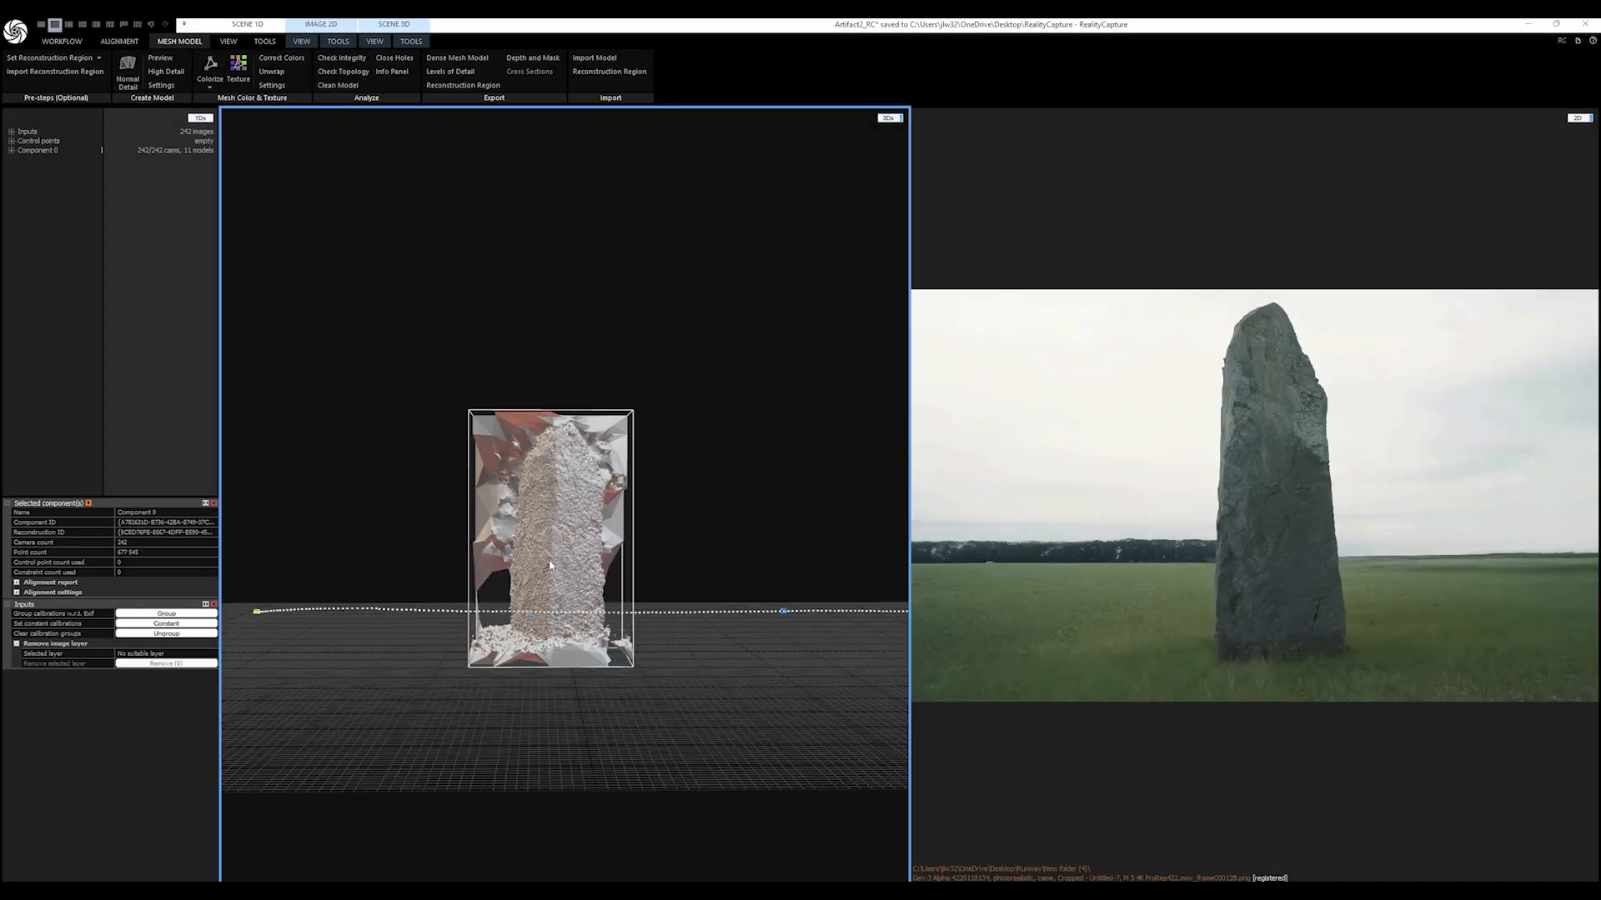
Filter the selected stray geometry off the stone mesh and texture the result
{"action": "left_click", "coordinate": [411, 40]}
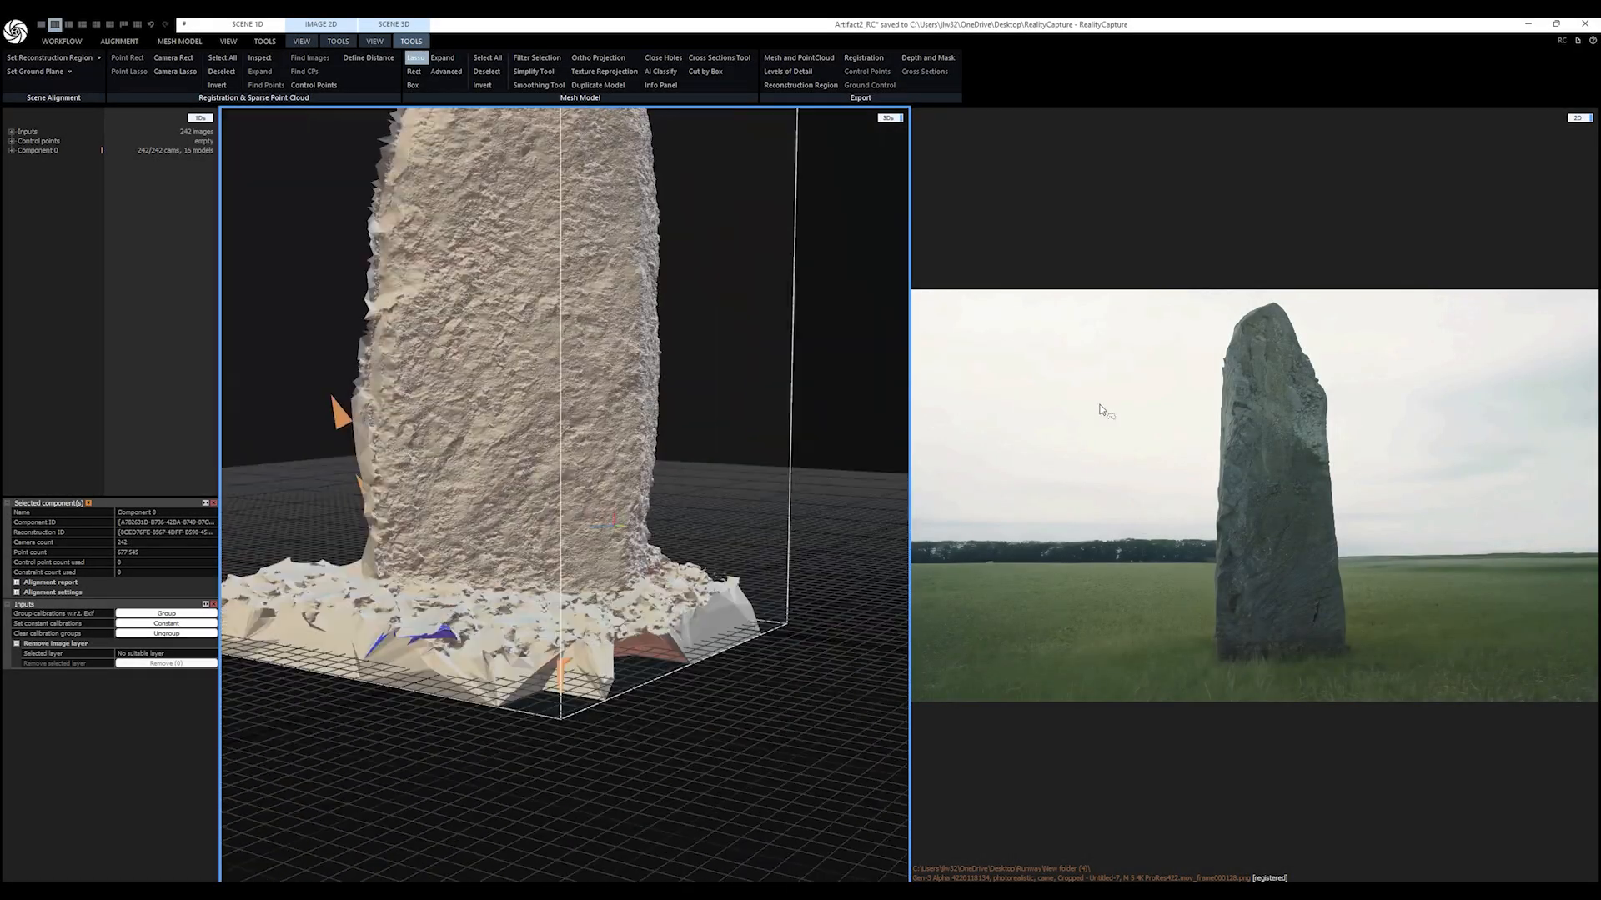
{"action": "key", "text": "ctrl+s"}
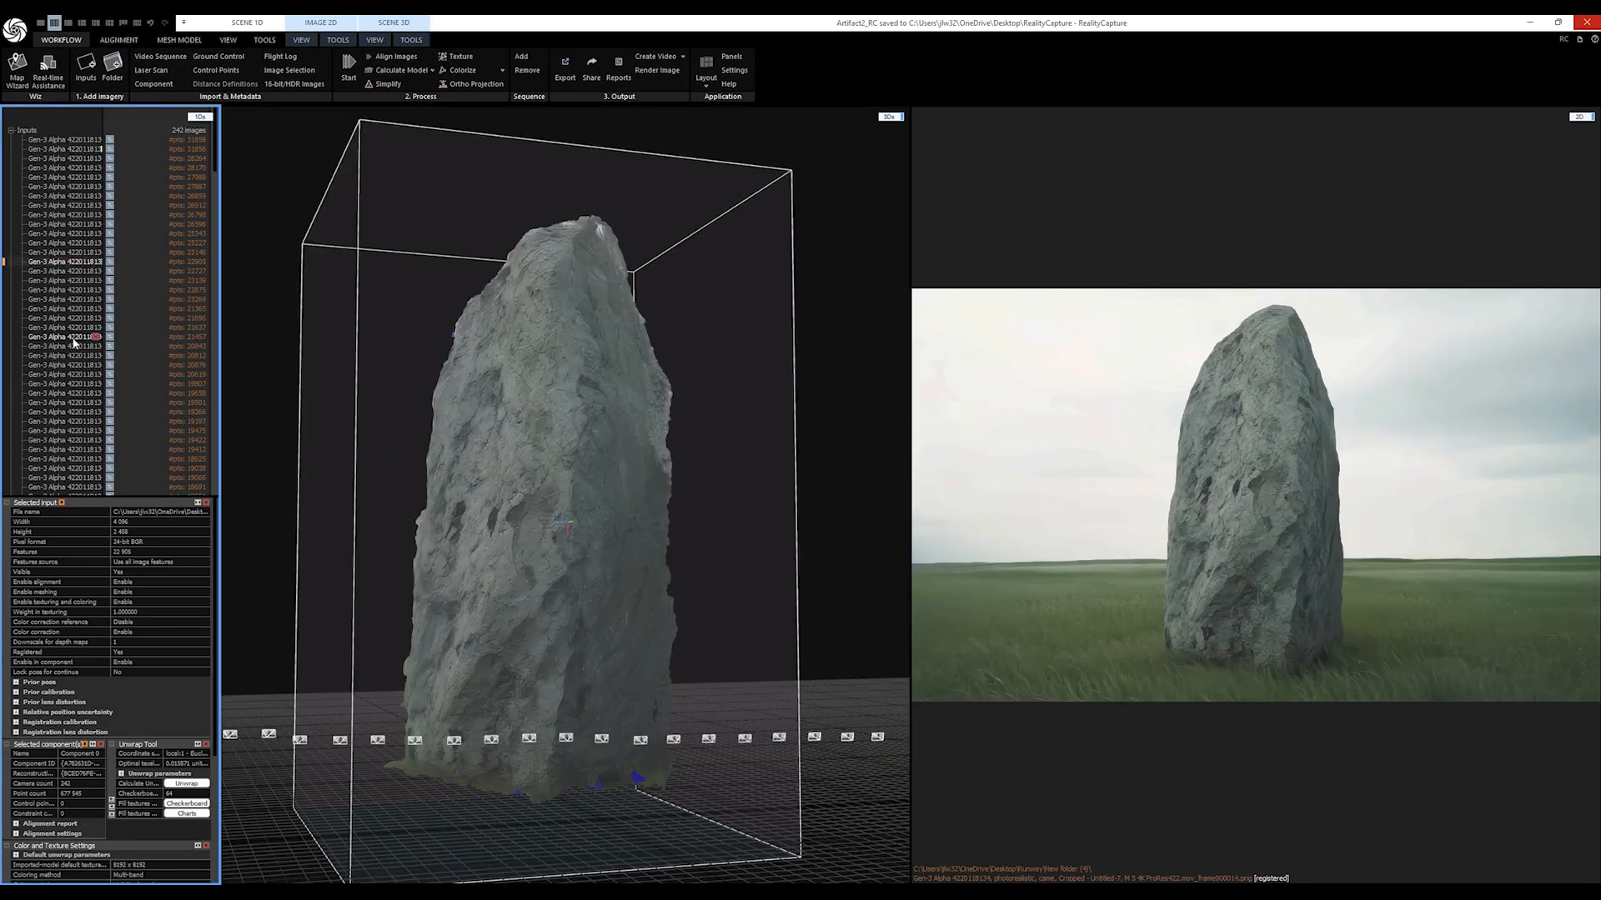
{"action": "scroll", "scroll_direction": "down", "scroll_amount": 3}
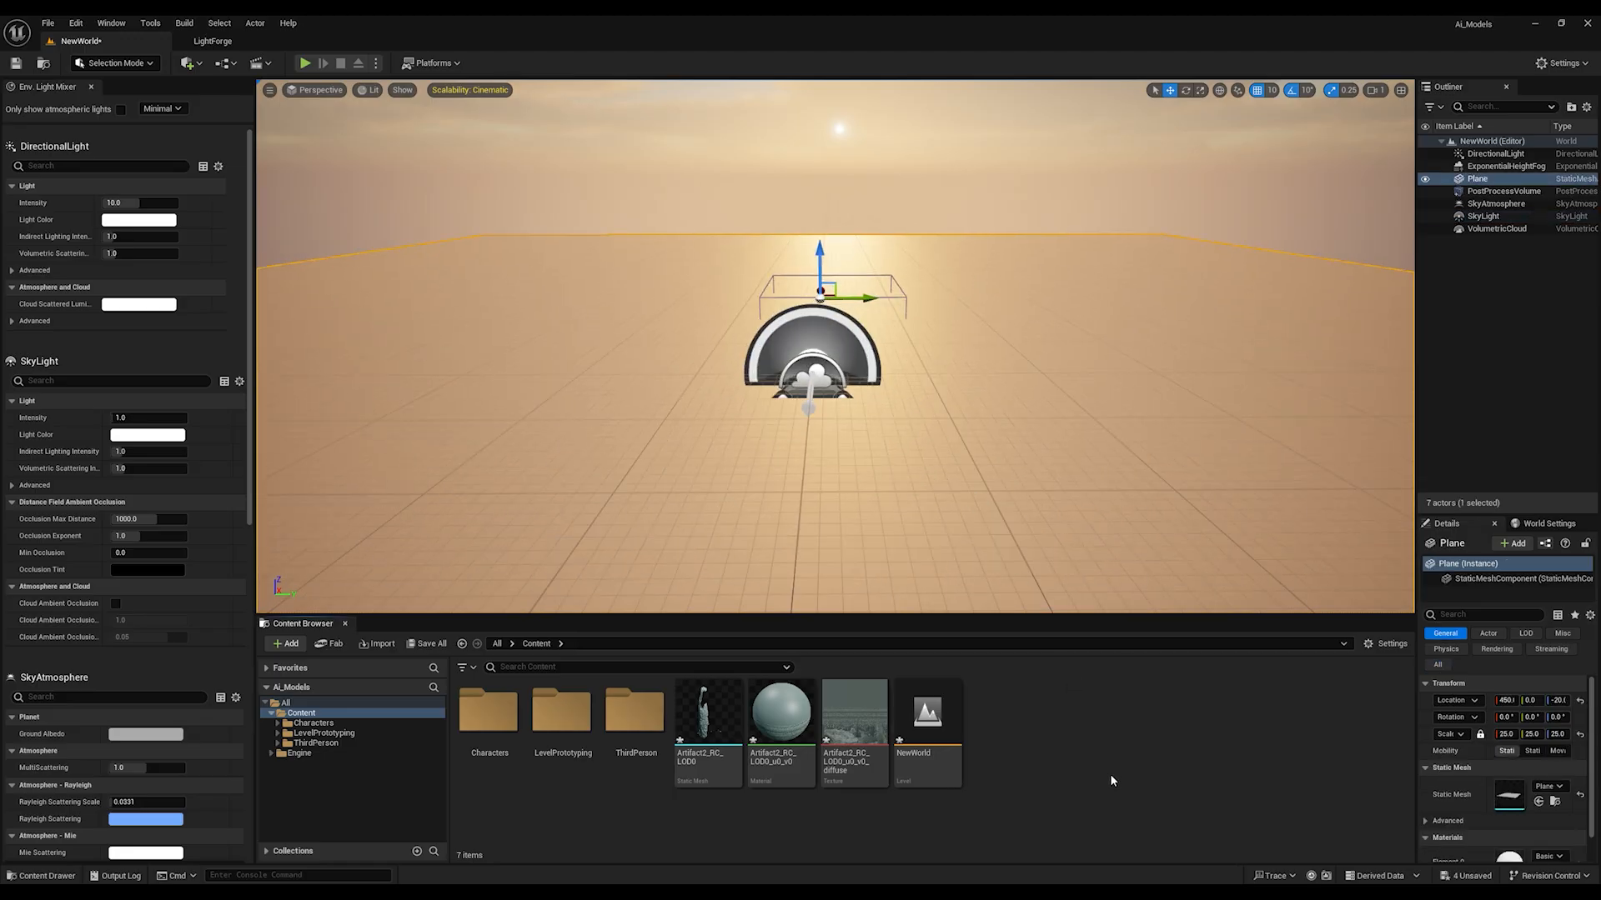
Place the Artifact2 stone mesh in the level, scale it up and assign its material under the sky backdrop
{"action": "left_click", "coordinate": [1484, 228]}
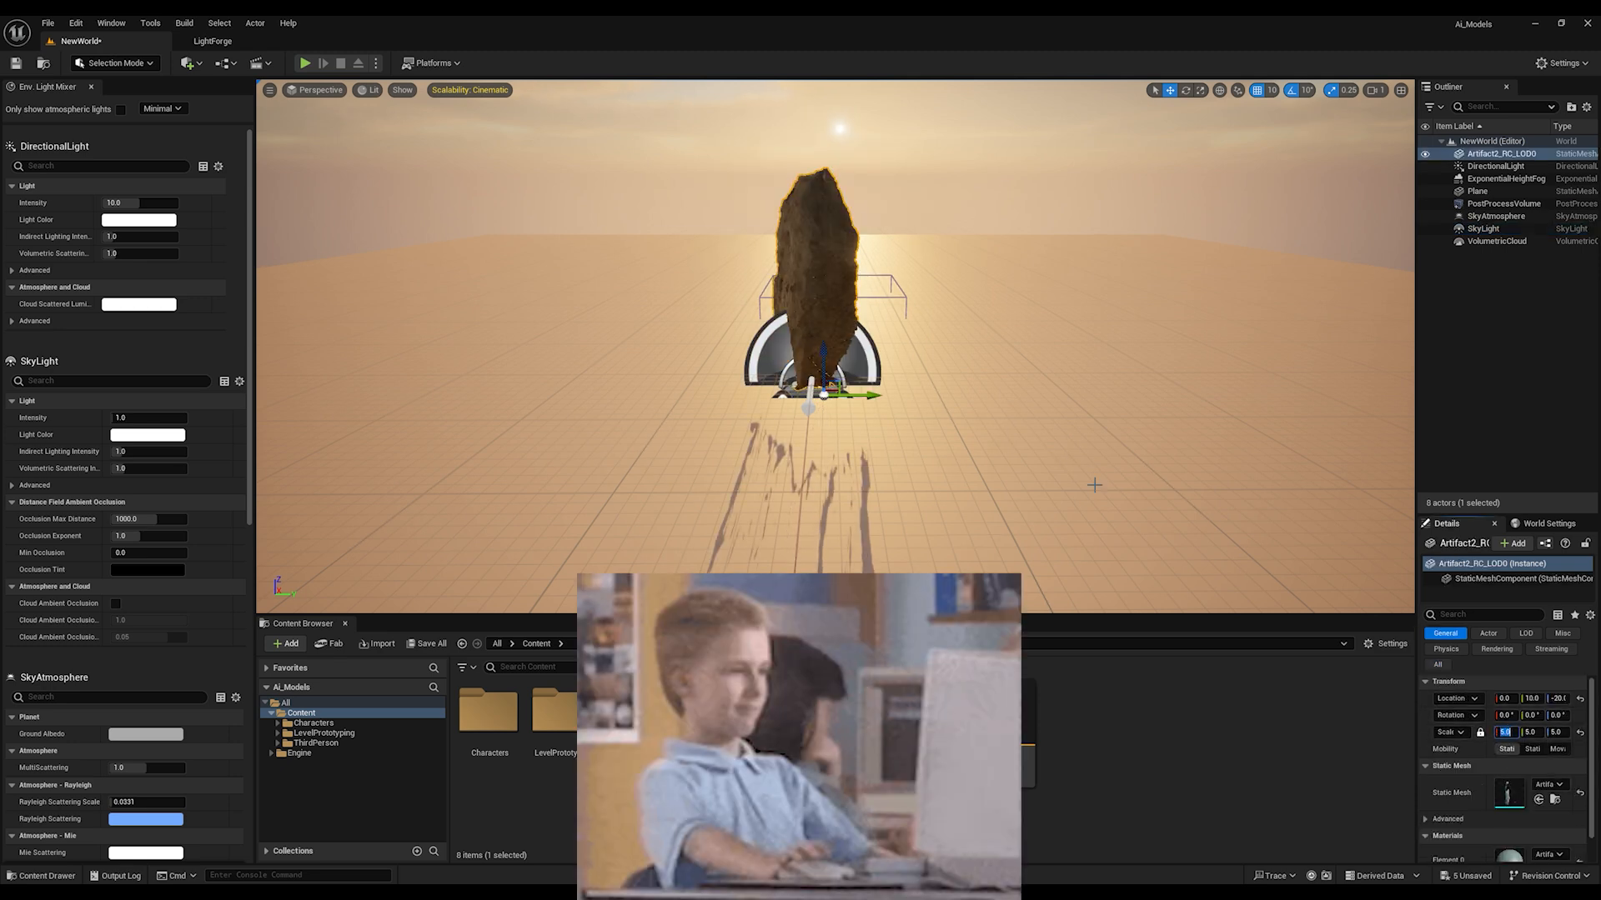
{"action": "left_click", "coordinate": [1479, 190]}
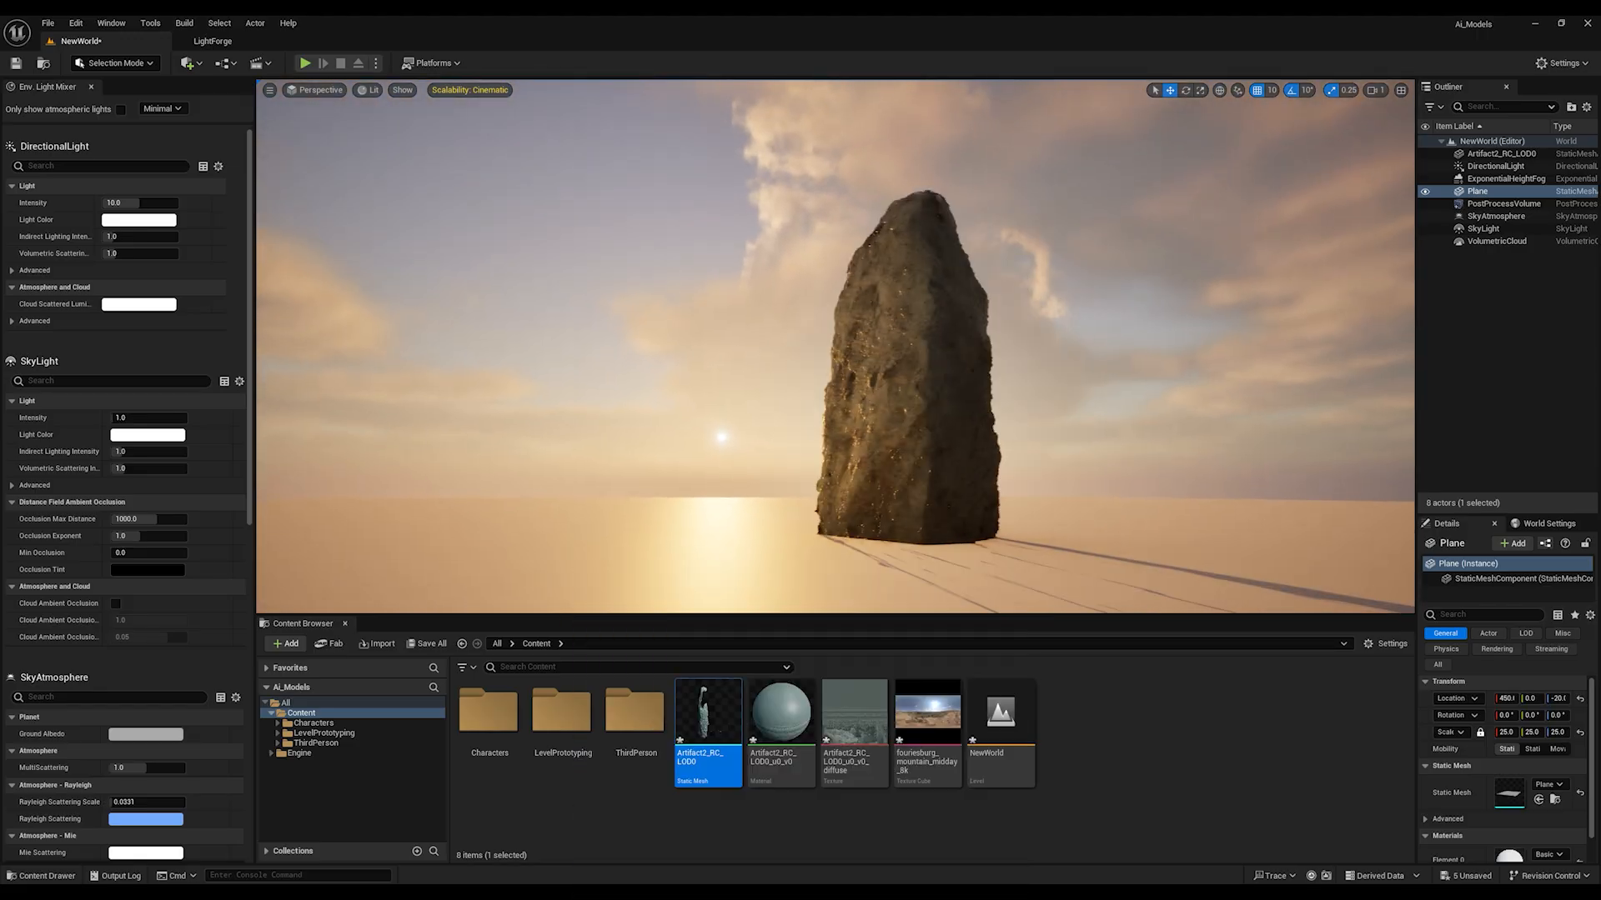
{"action": "left_click", "coordinate": [780, 712]}
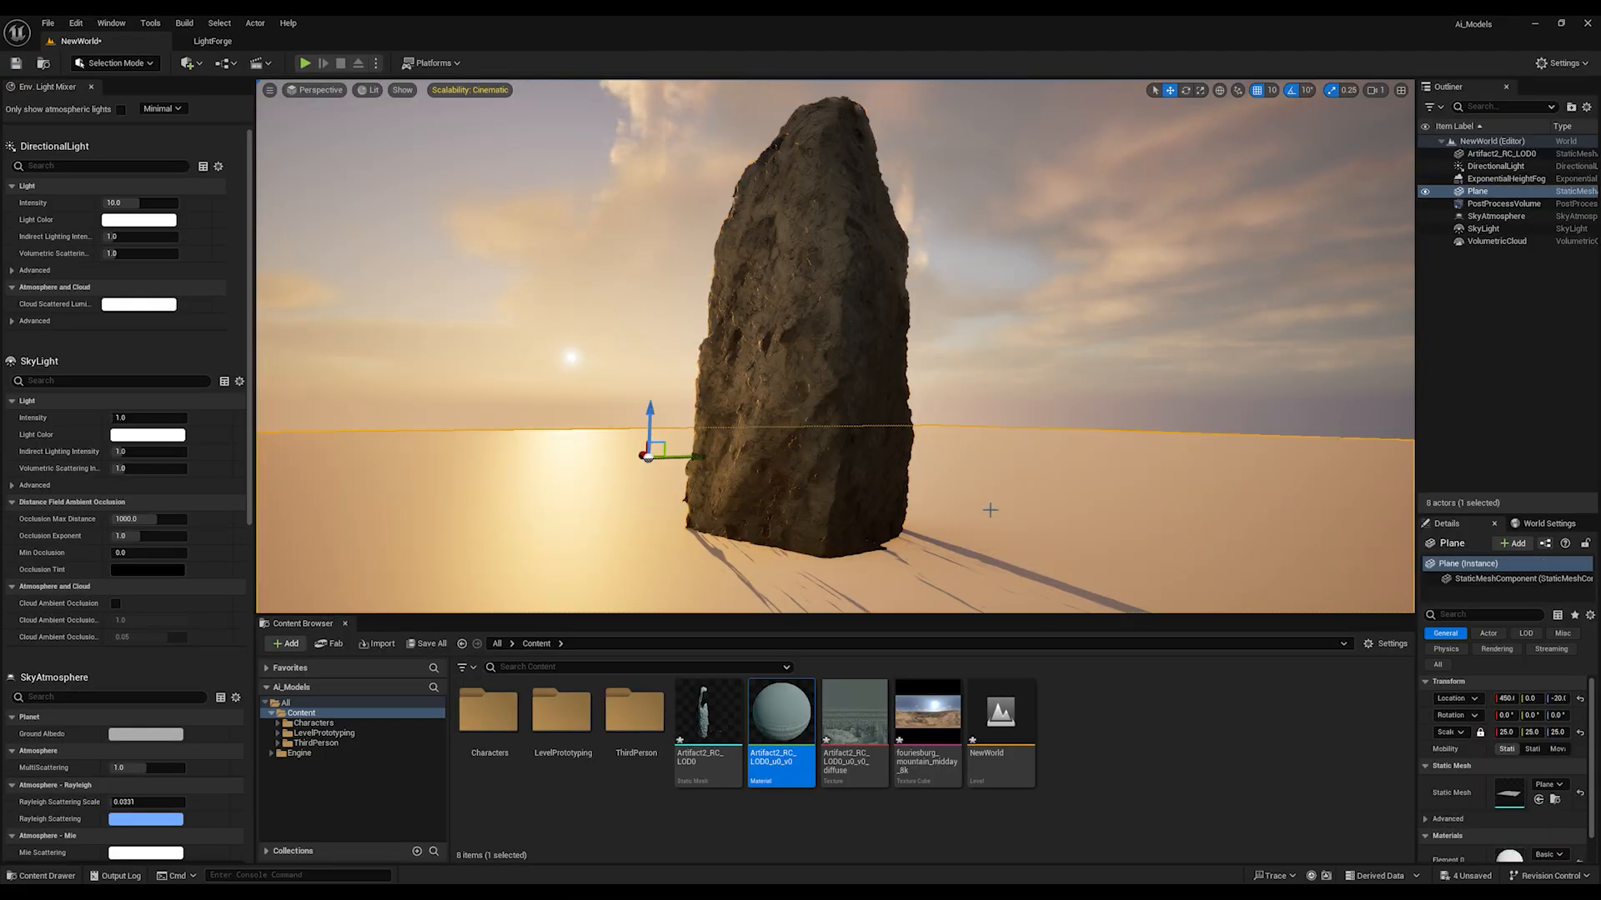
{"action": "left_click", "coordinate": [1497, 166]}
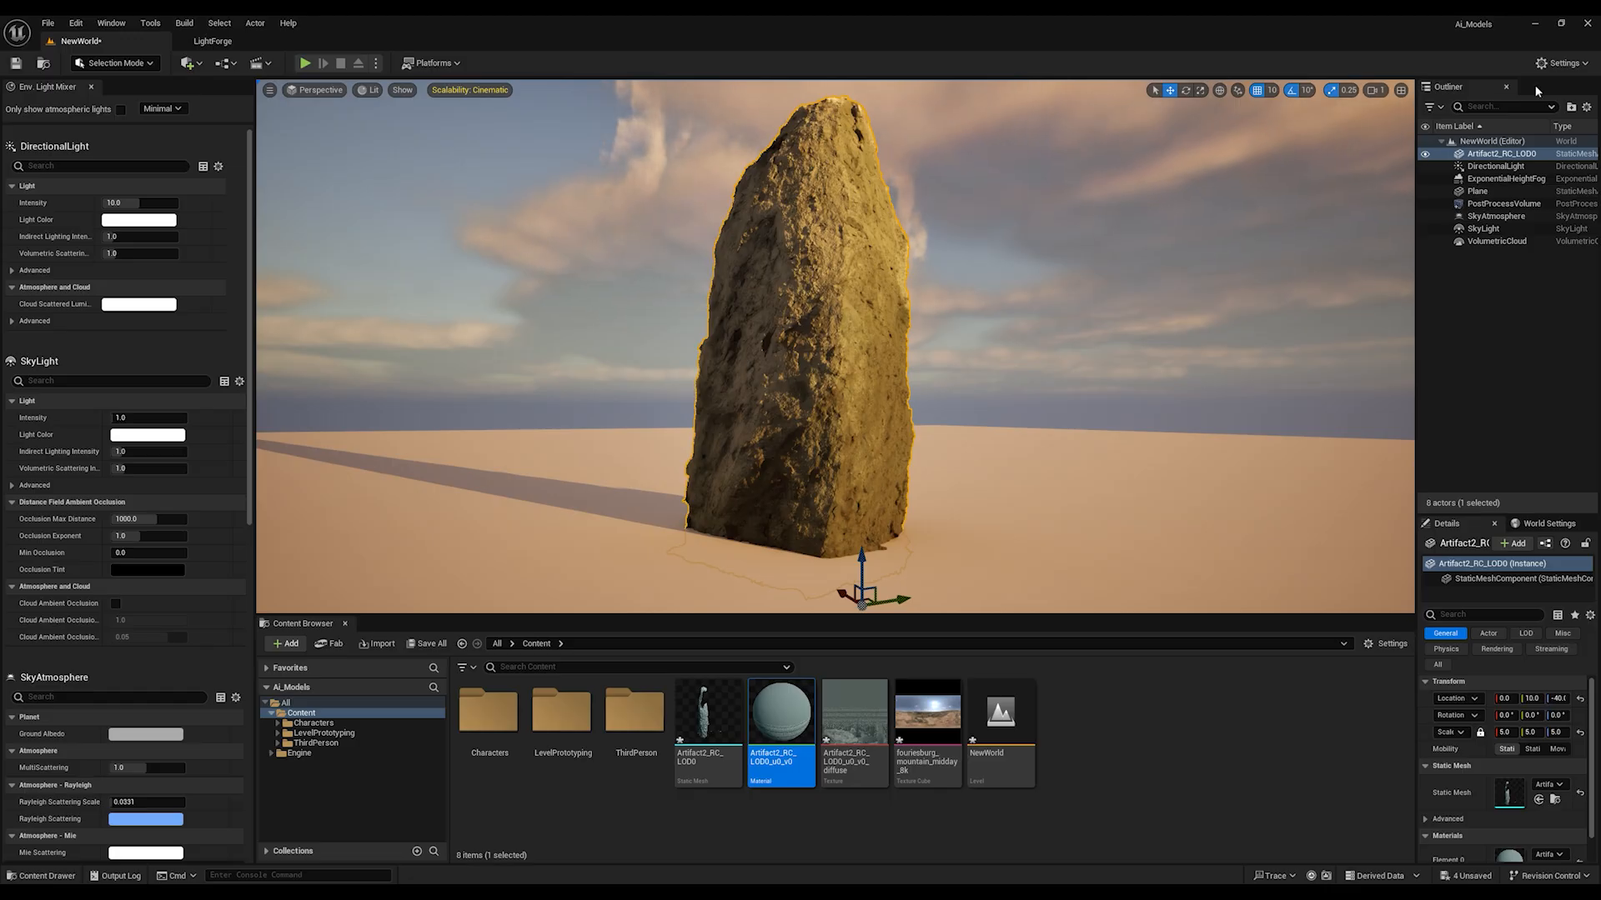
Set the editor's Material Quality Level to Epic
{"action": "left_click", "coordinate": [1557, 63]}
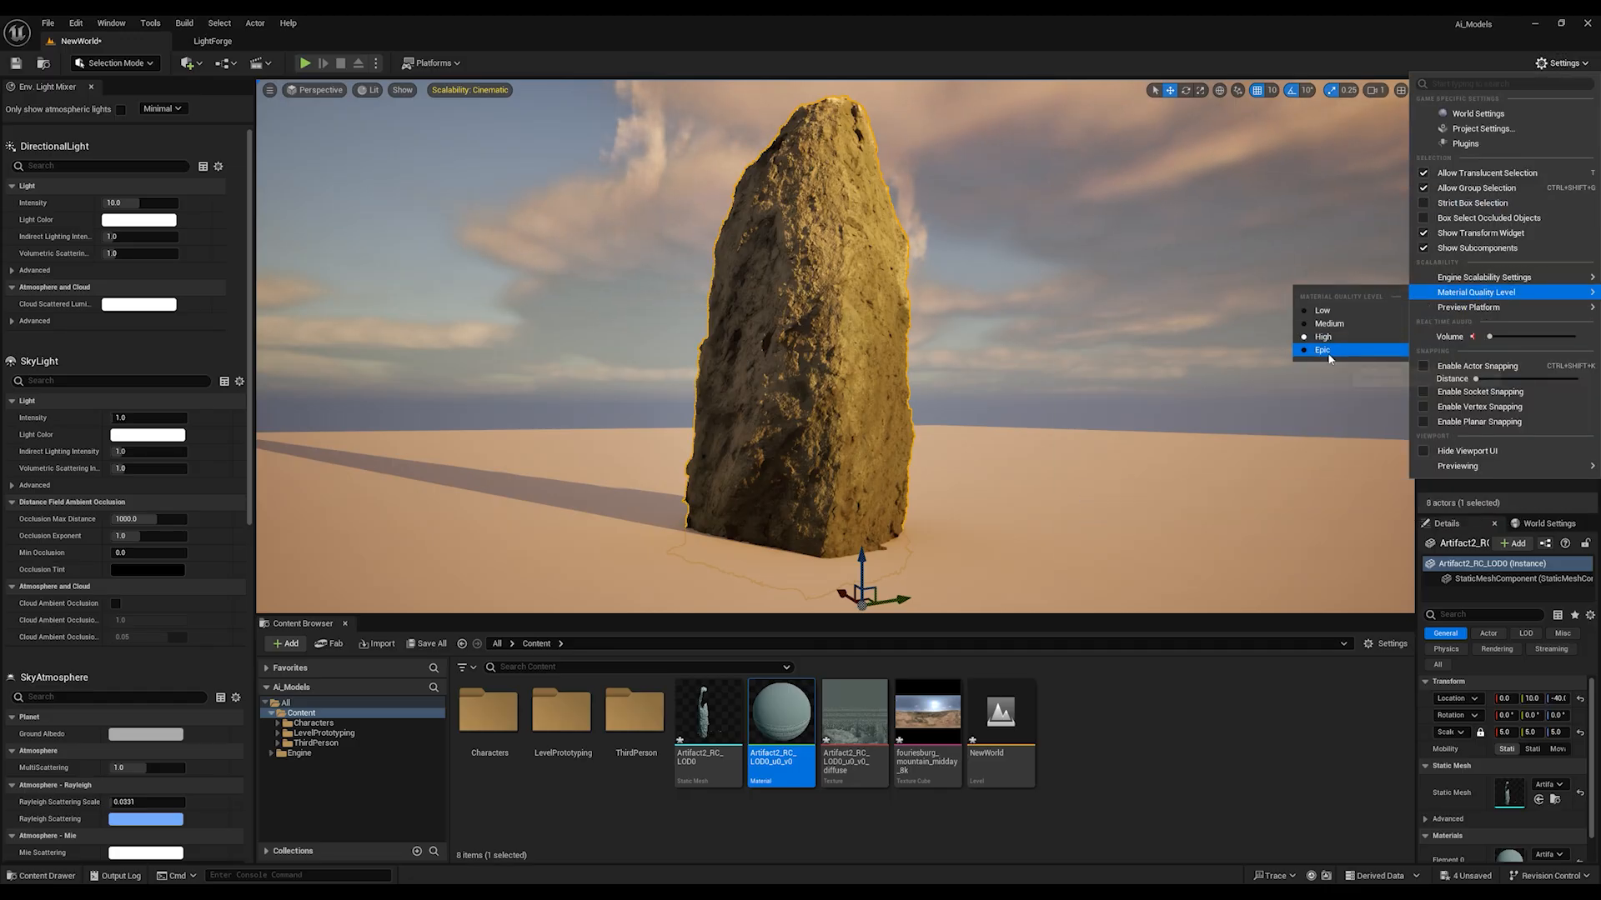